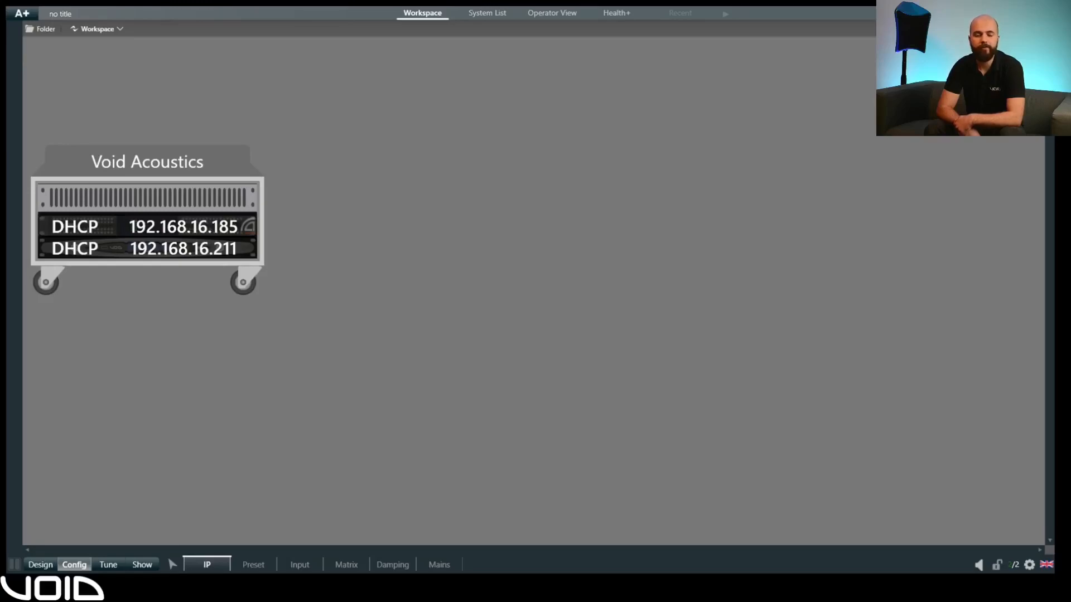
Select the 192.168.16.185 amplifier and show its IP mode choices, DHCP or Static
left_click(73, 564)
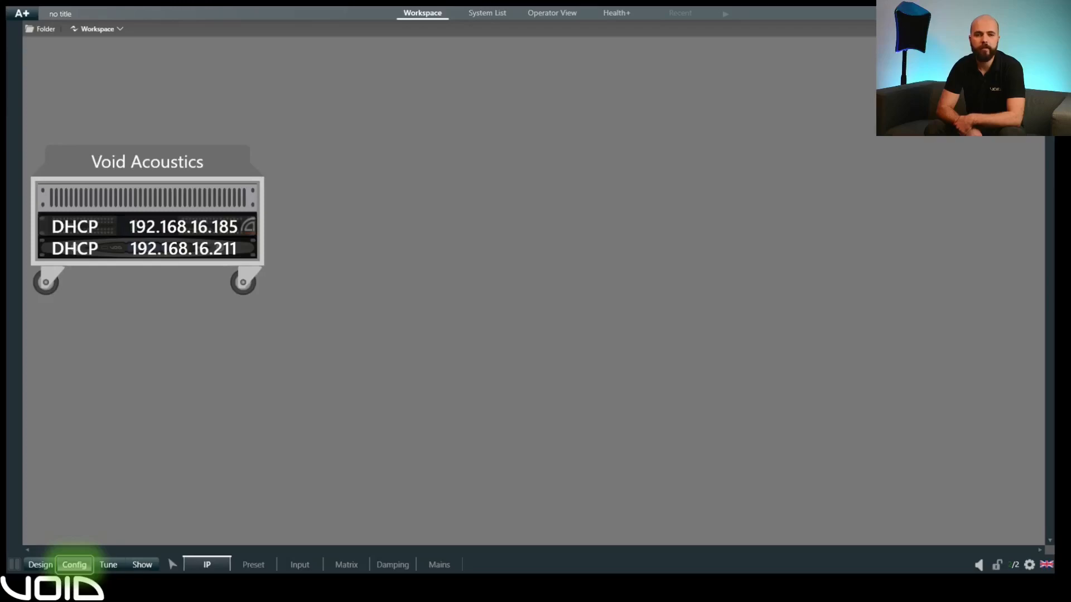
left_click(207, 564)
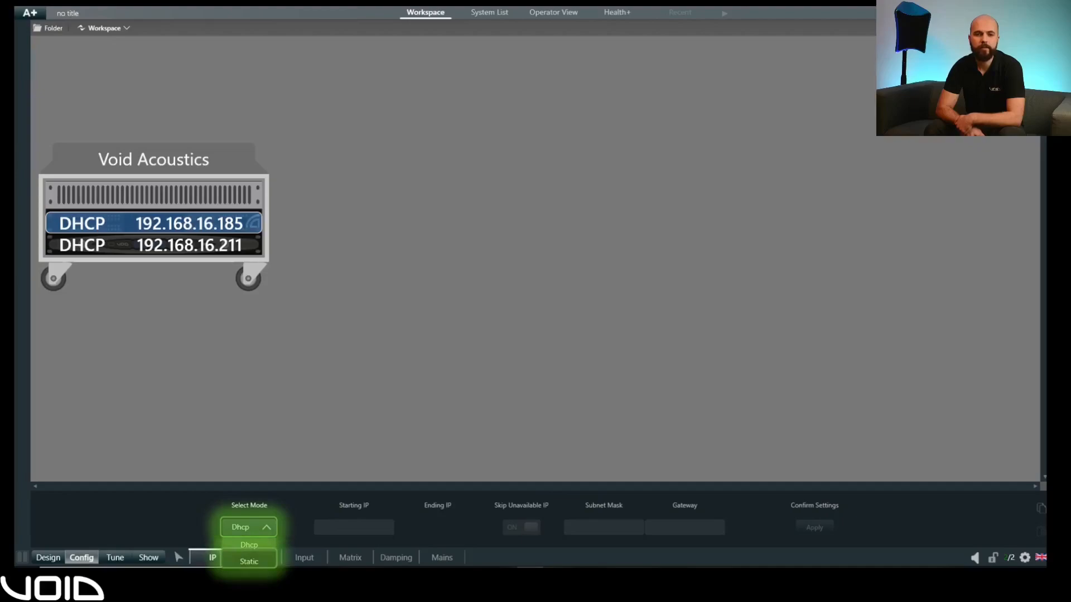
Show the Preset page with amplifier channels labeled HF and LF beside the cabinets
left_click(249, 544)
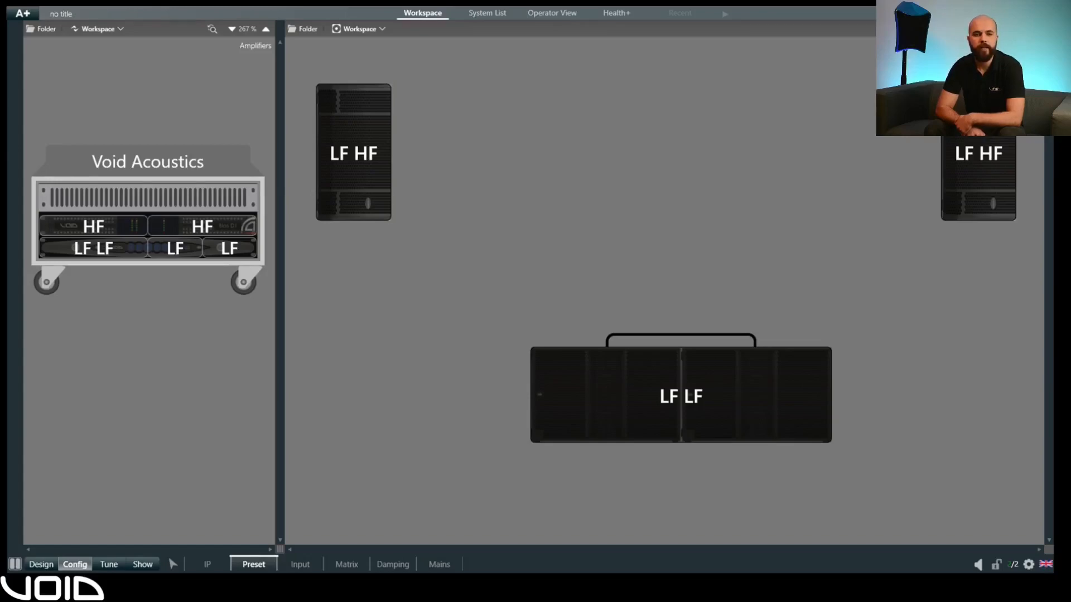
Review the ArcM 15's 2-way application presets, then show the Input page with numbered channels
left_click(253, 565)
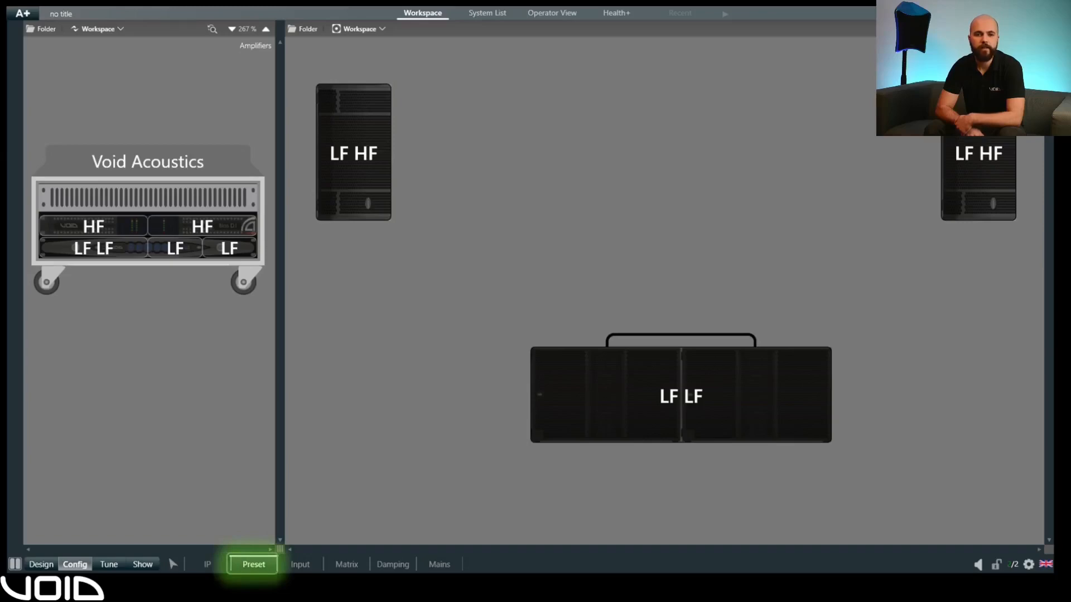
left_click(354, 153)
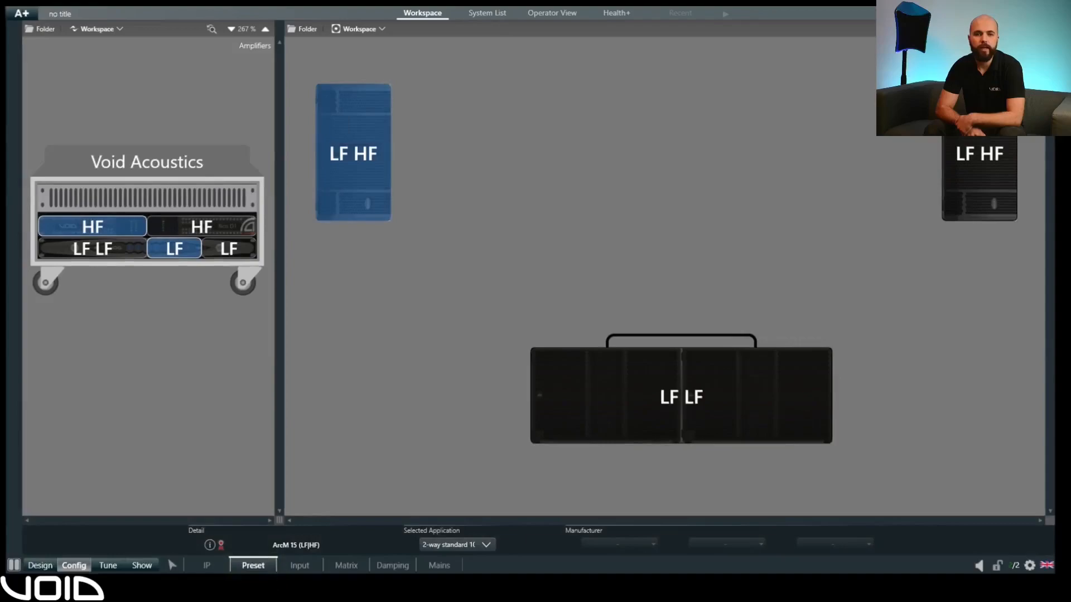
left_click(457, 544)
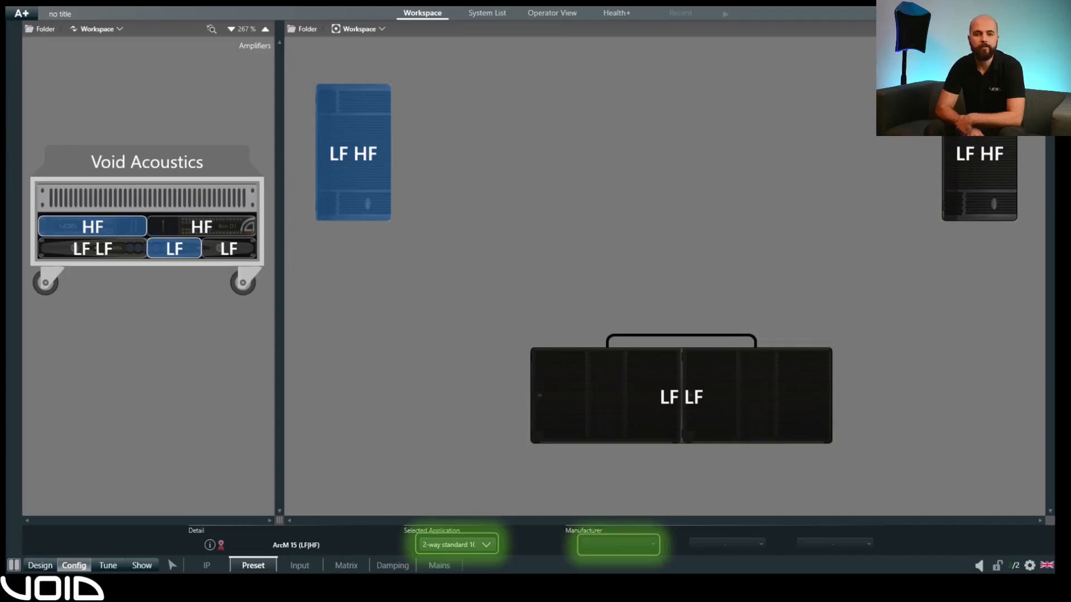
left_click(456, 544)
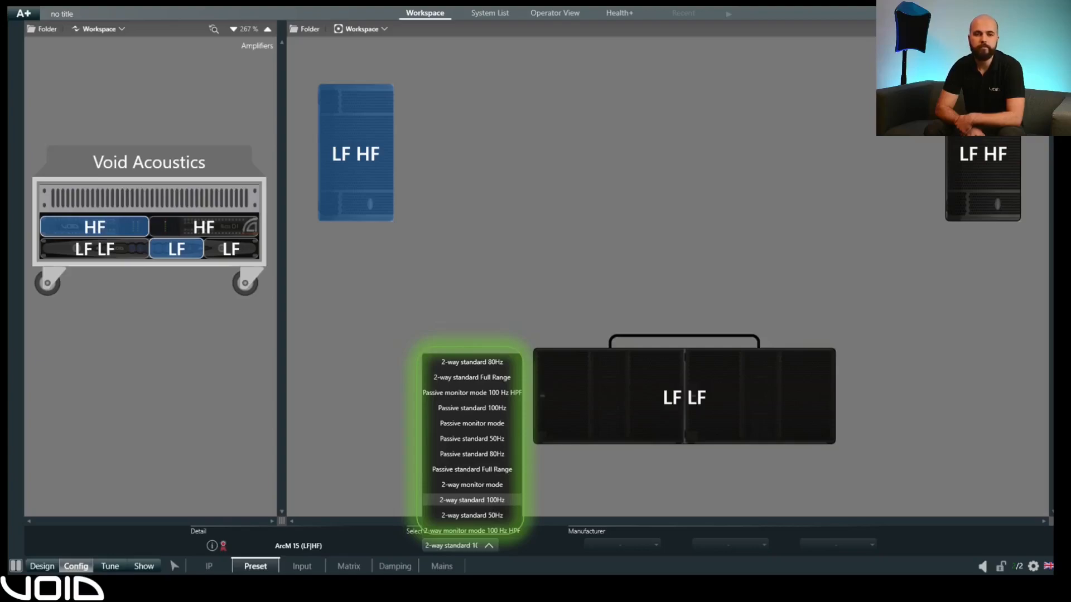
left_click(301, 565)
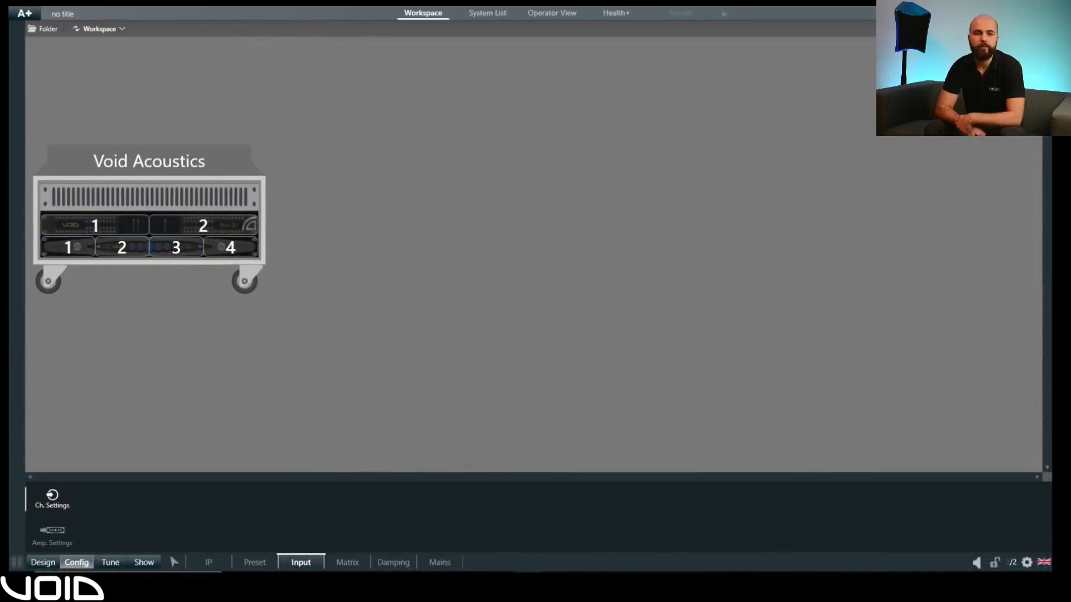
Make Dante 1 amplifier 1's first-priority input, then show the Communication Manager network interfaces
left_click(300, 563)
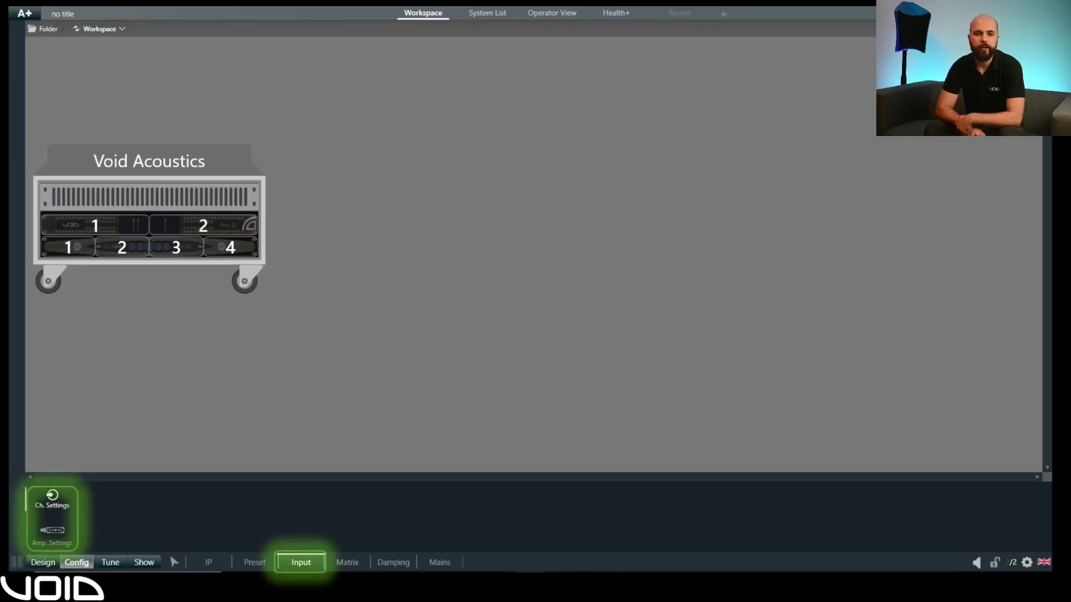
left_click(300, 563)
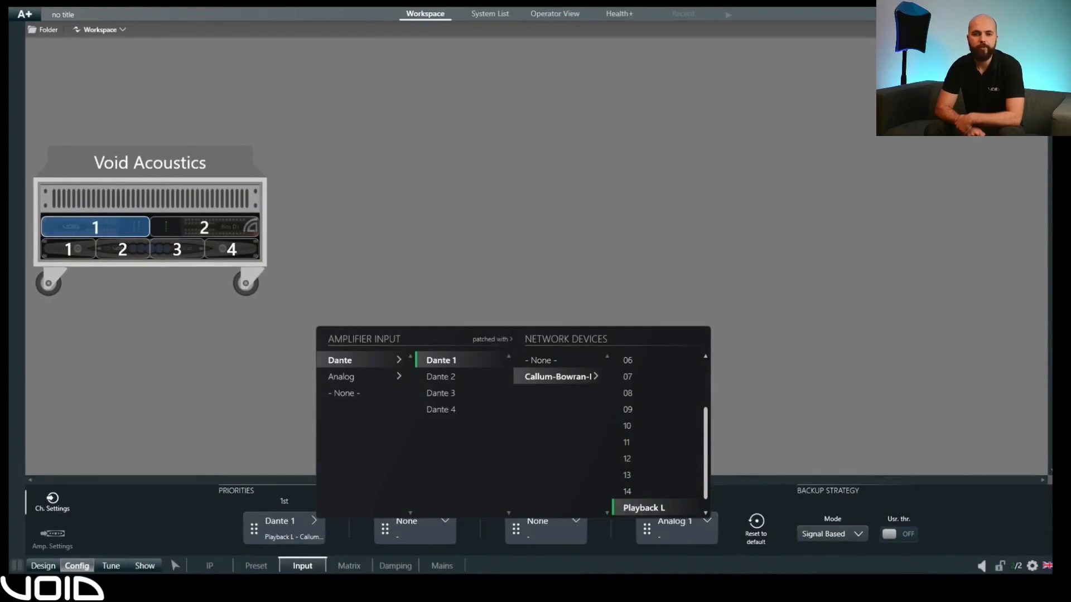
left_click(284, 529)
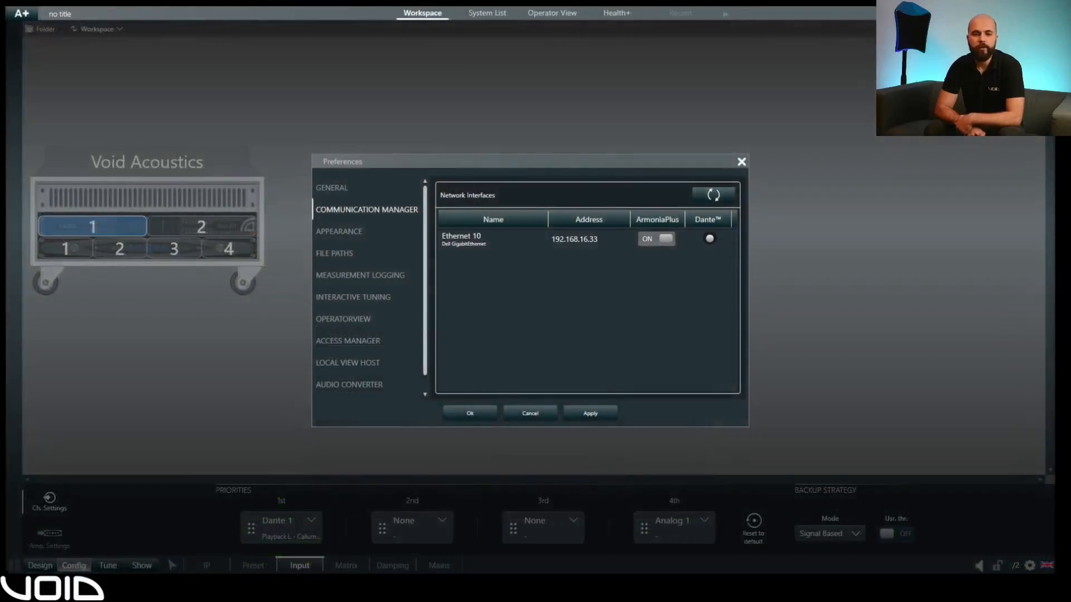
Show Bias D1's amplifier-wide settings: Dante 1–4 digital trim 18 dBu, analog 0 dB
left_click(709, 239)
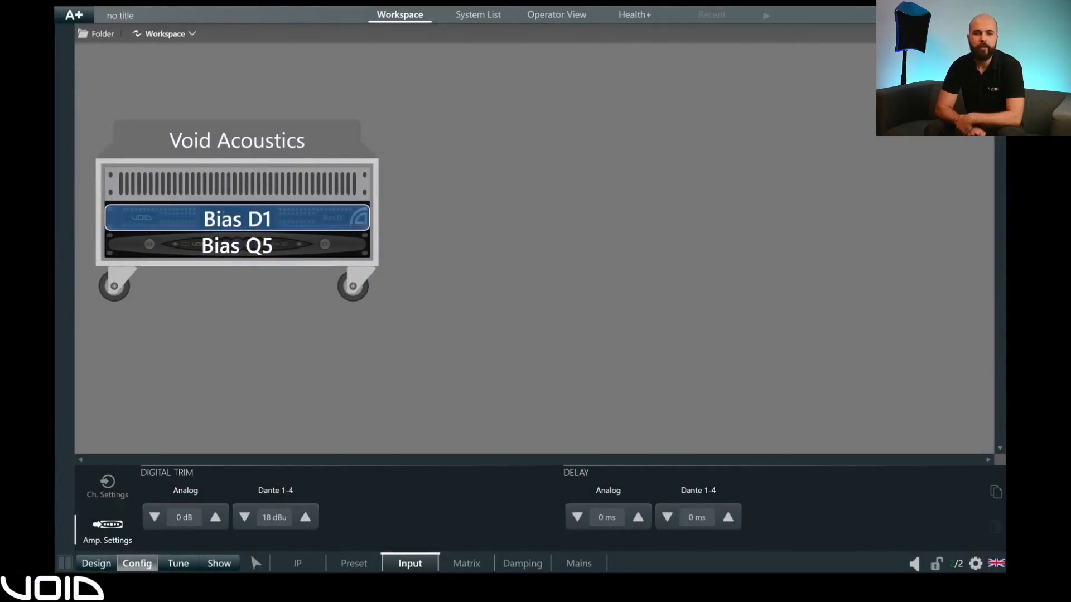
Show the input Matrix page for the two LF HF cabinets and the LF LF sub
left_click(107, 529)
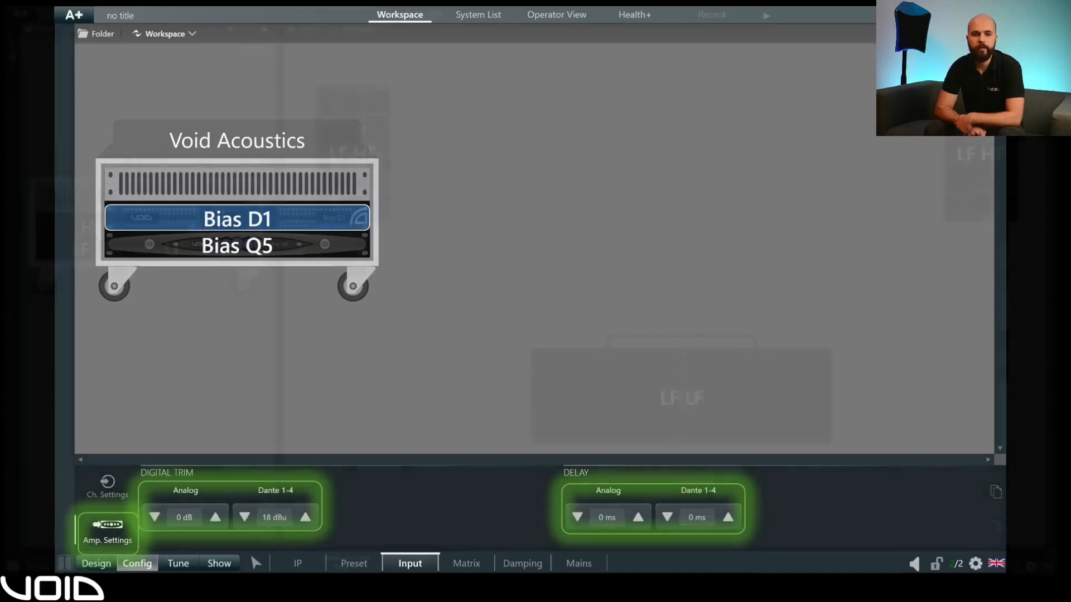
left_click(466, 562)
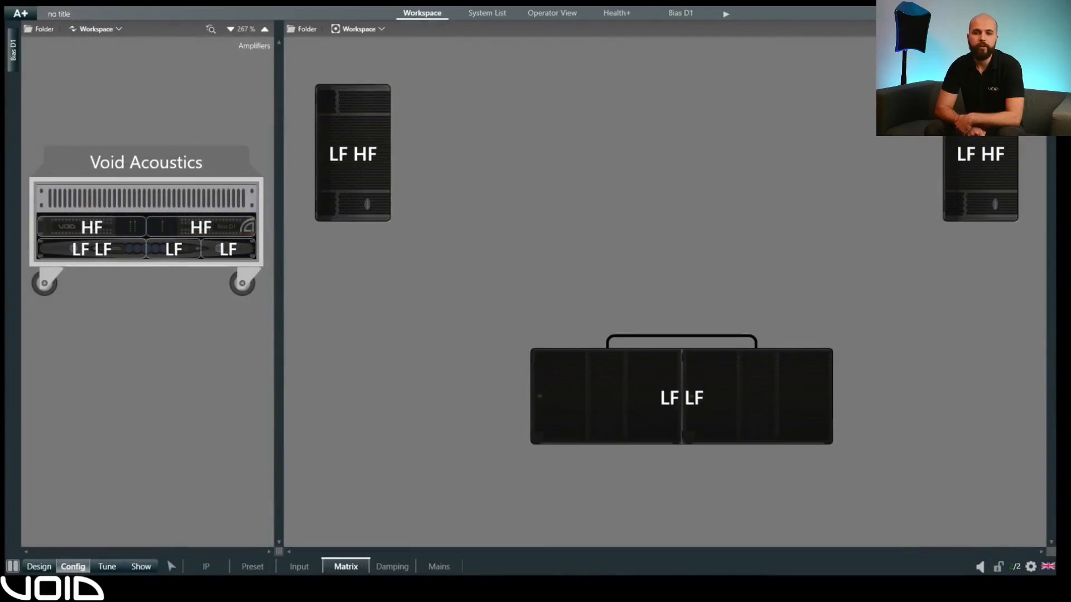
View the ArcM 15 and LF LF sub mixes (sub fed by Analog 1 and 2), then the Damping page
left_click(345, 567)
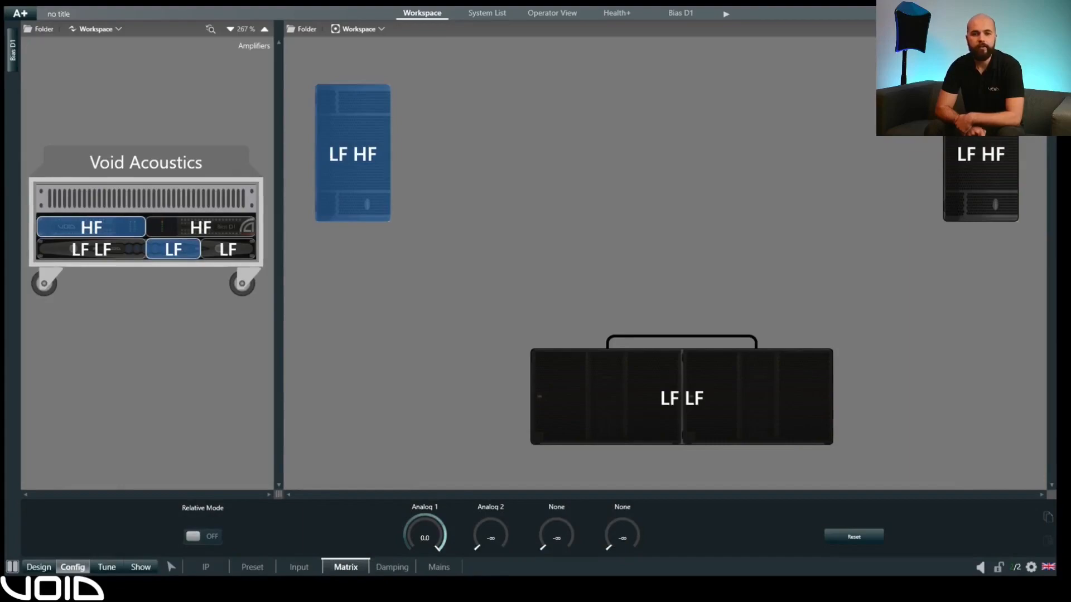
left_click(424, 533)
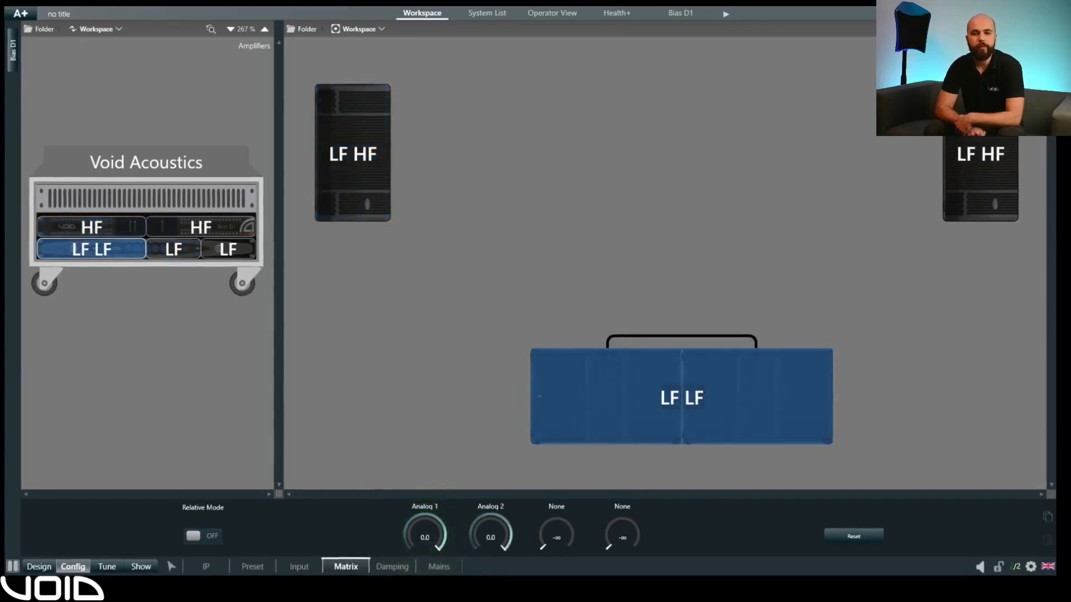
left_click(456, 525)
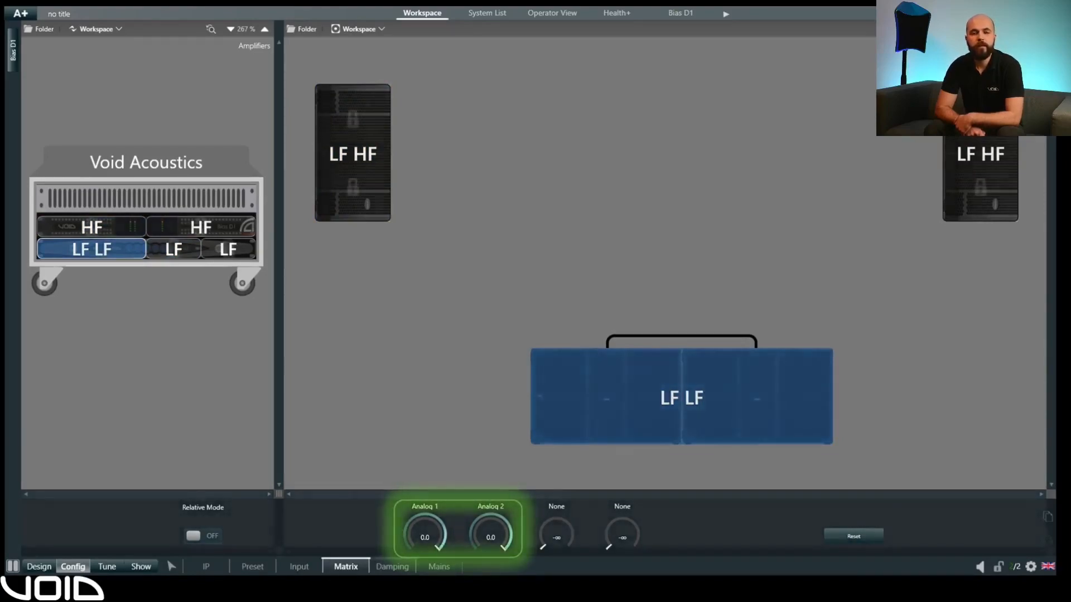
left_click(392, 567)
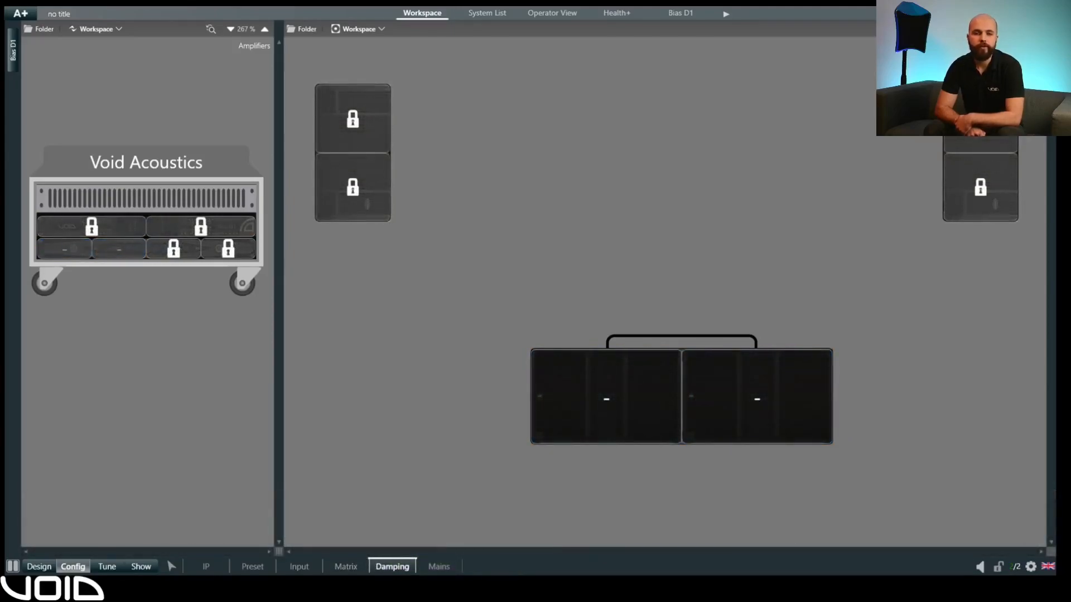
View the subwoofer channels' Cable Resistance Calculator and Virtual Ω, then the Mains page readings
left_click(392, 567)
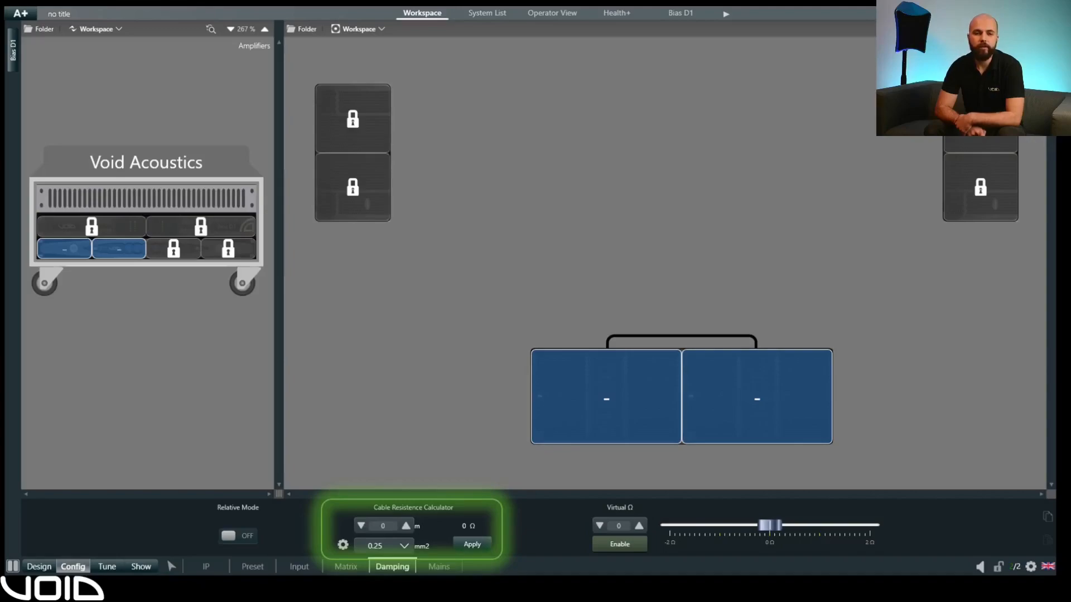
left_click(619, 544)
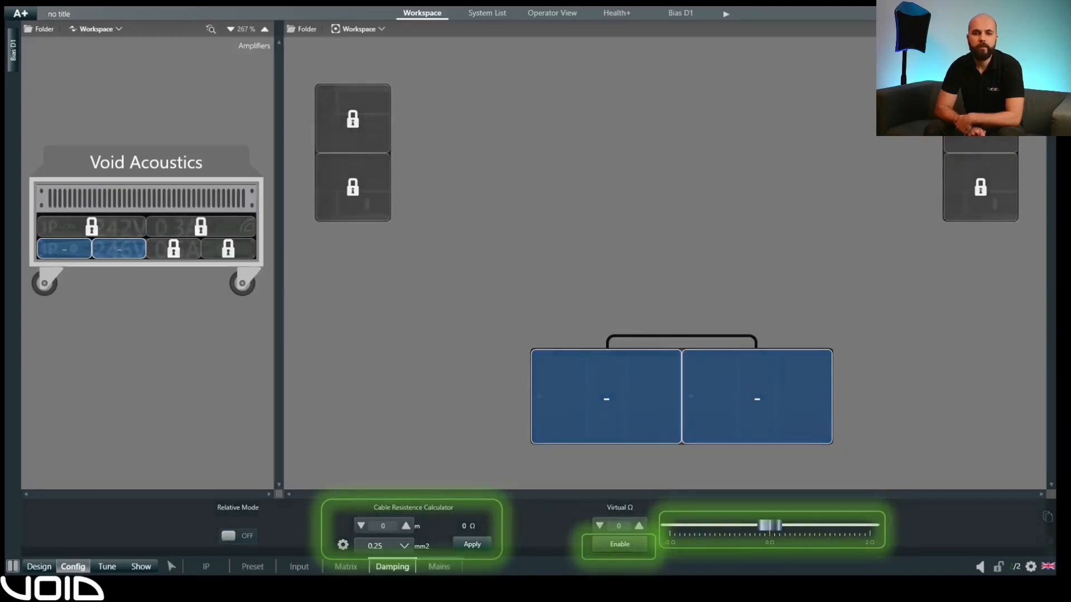
left_click(438, 566)
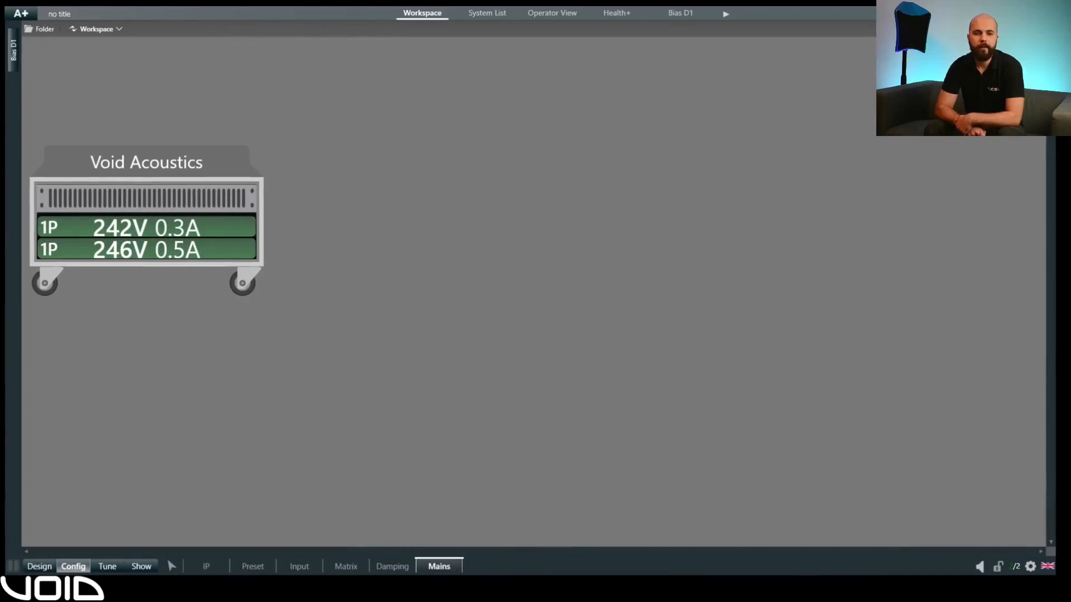
Show the second amplifier's Mains Limit at 20 A with its 241 V and 246 V readings
left_click(438, 567)
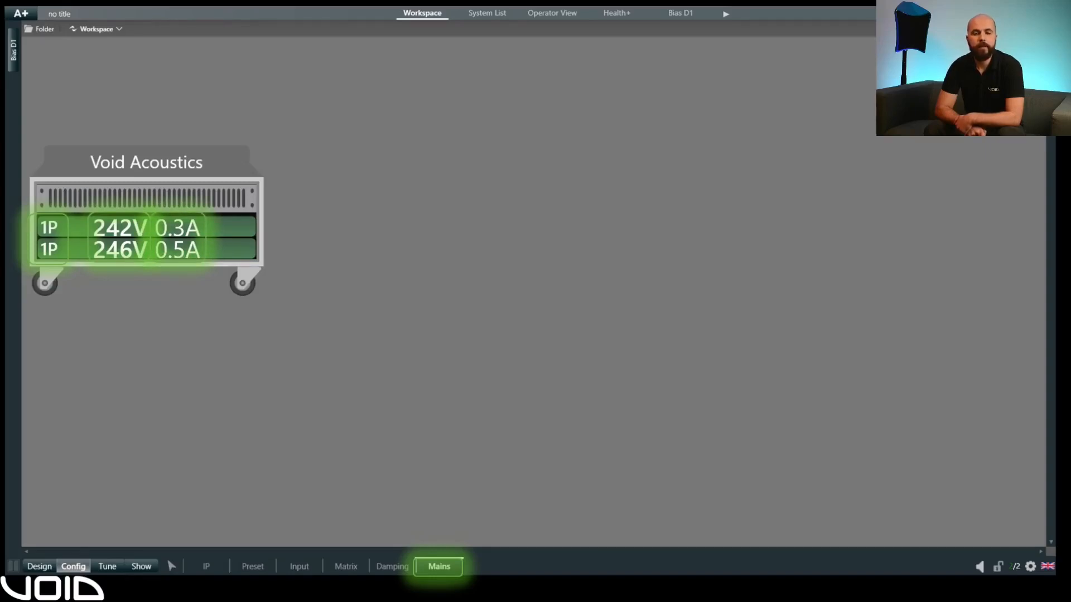
left_click(439, 566)
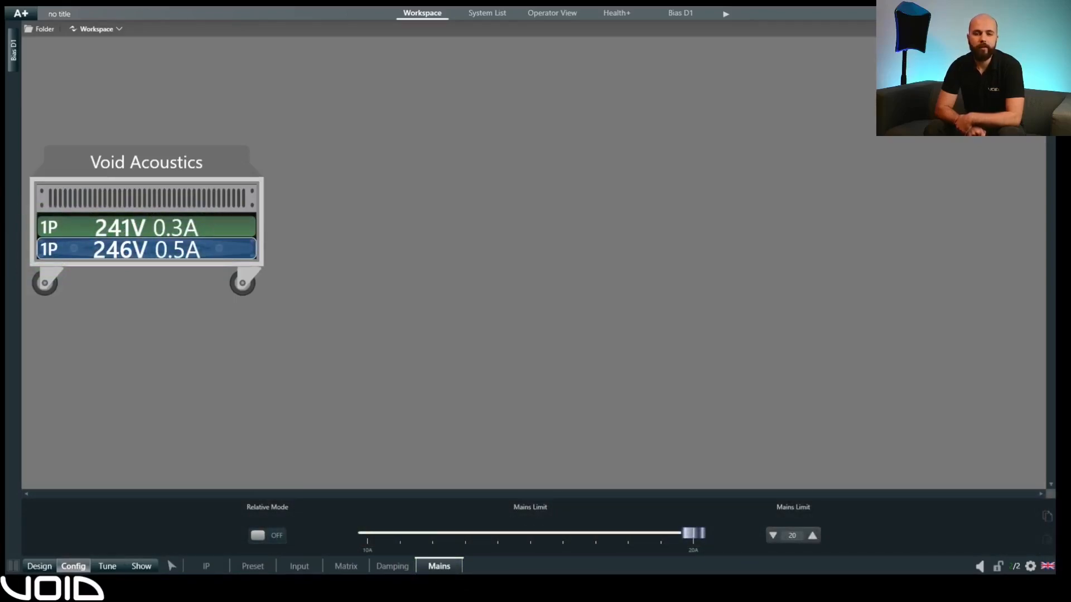
left_click(689, 533)
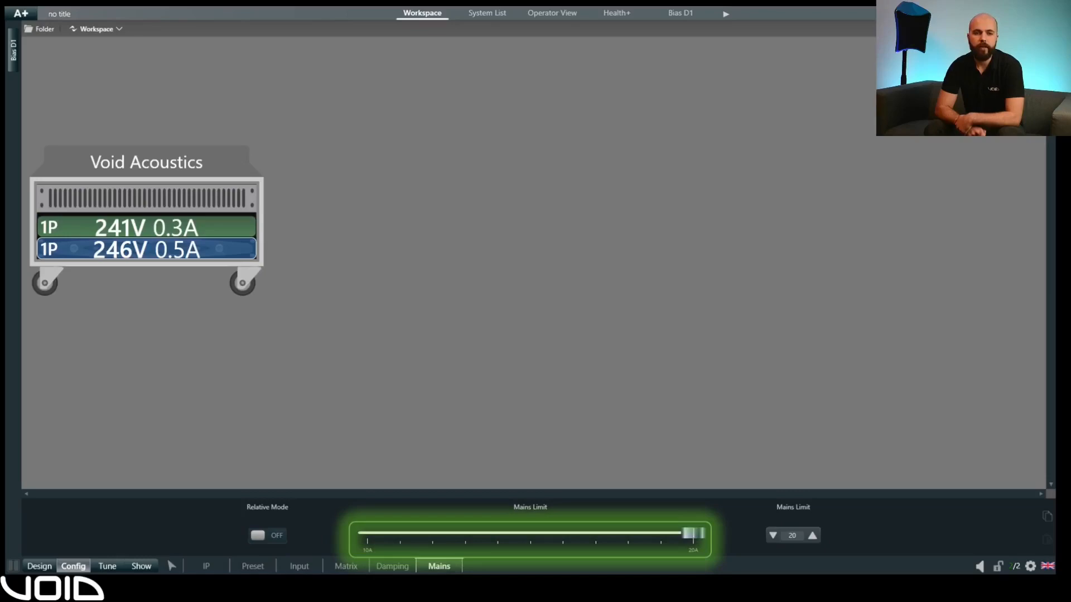